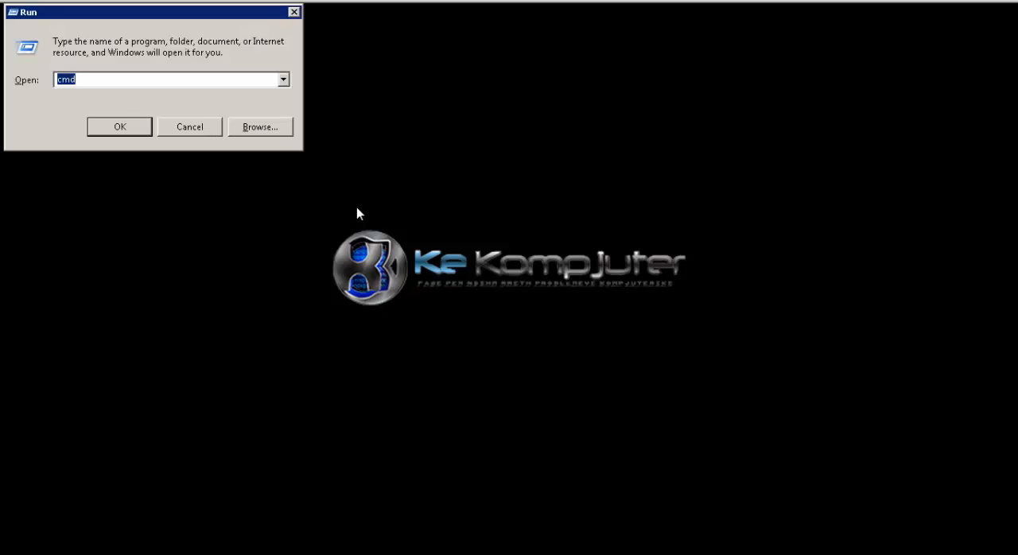
{"action": "mouse_move", "coordinate": [189, 127]}
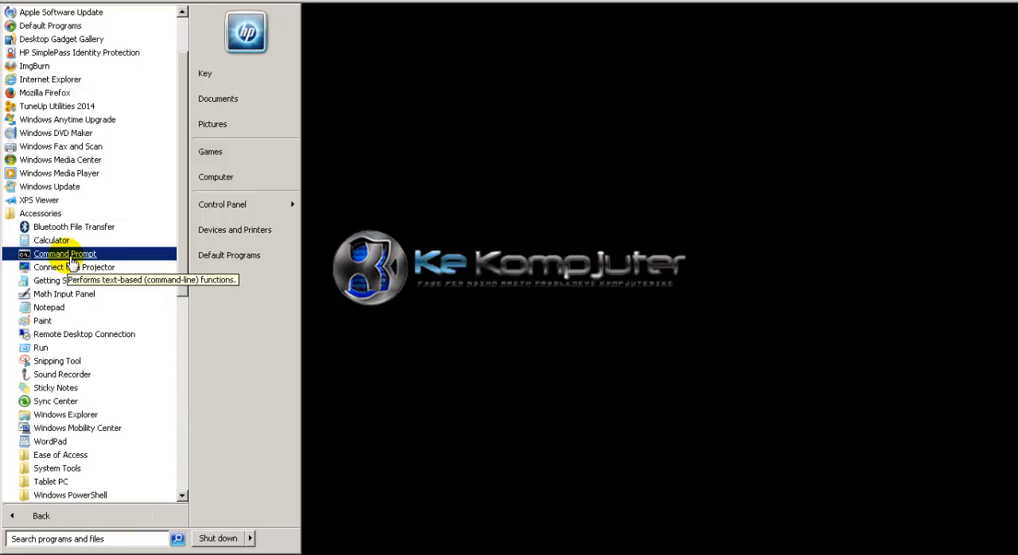
Launch Command Prompt from Start > All Programs > Accessories using Run as administrator.
{"action": "right_click", "coordinate": [64, 254]}
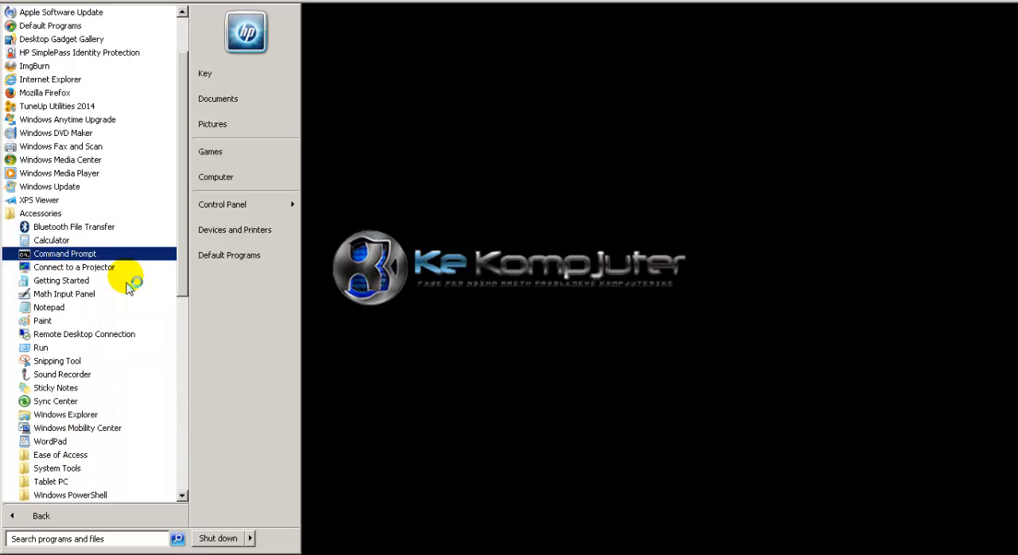
{"action": "mouse_move", "coordinate": [245, 256]}
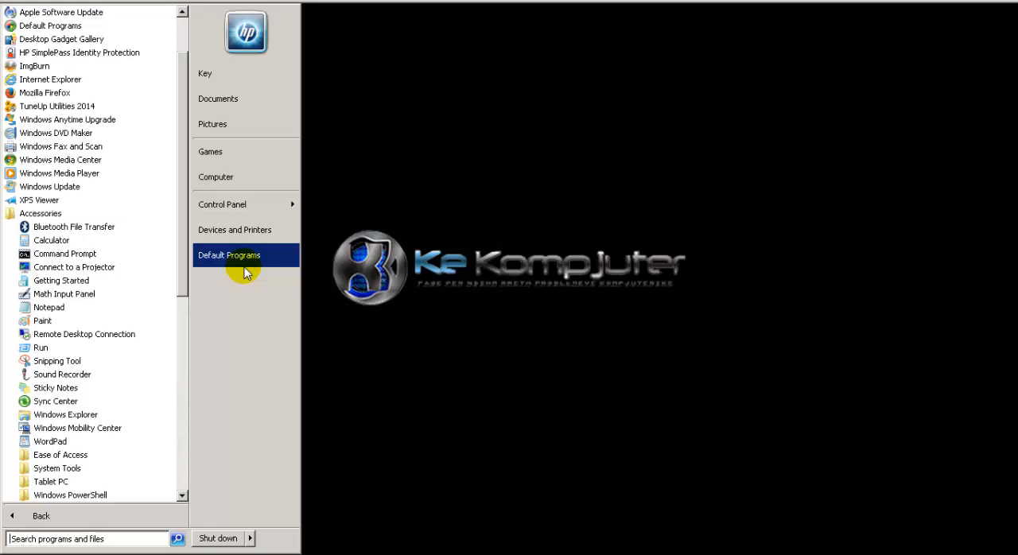
{"action": "left_click", "coordinate": [65, 253]}
{"action": "type", "text": "sfc /scannow"}
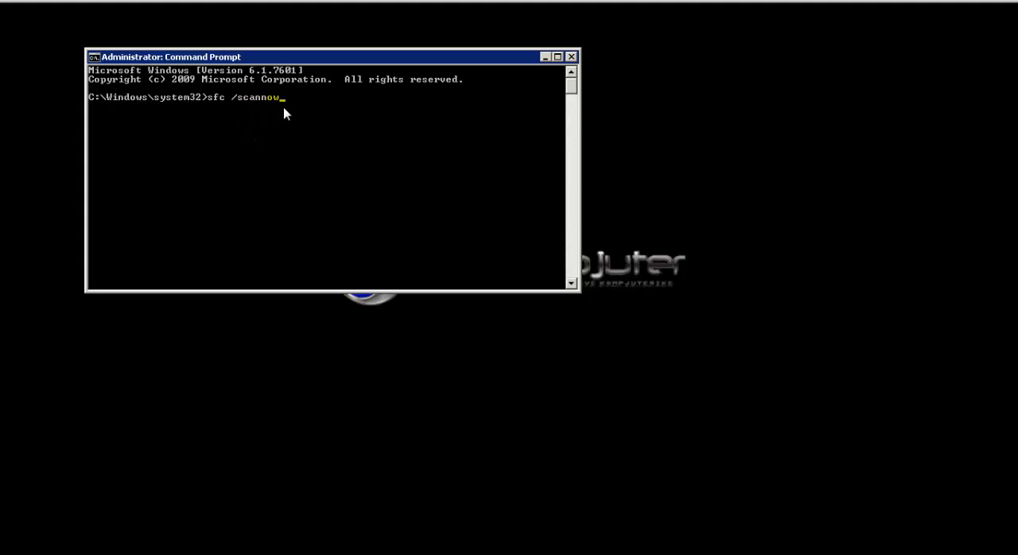
{"action": "mouse_move", "coordinate": [285, 114]}
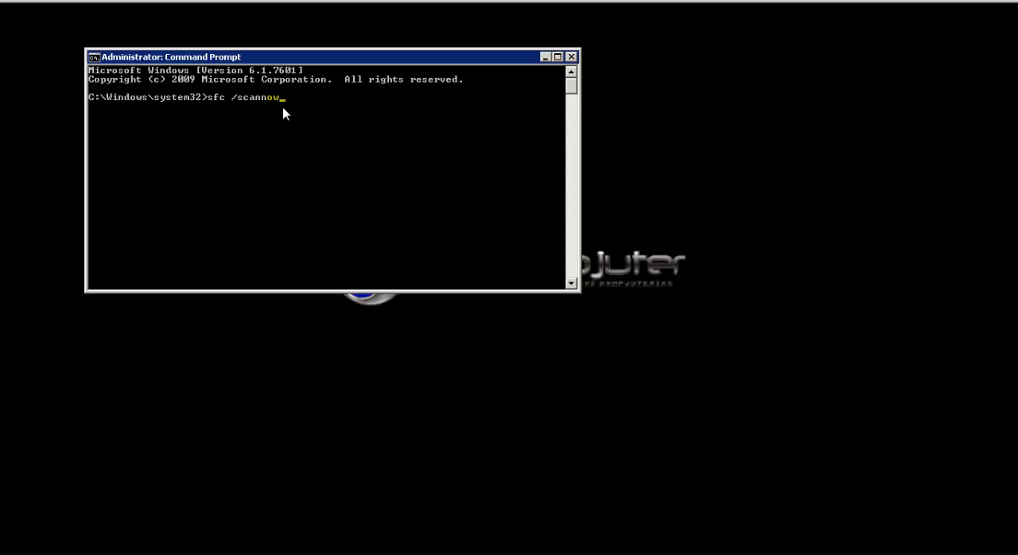
{"action": "mouse_move", "coordinate": [279, 114]}
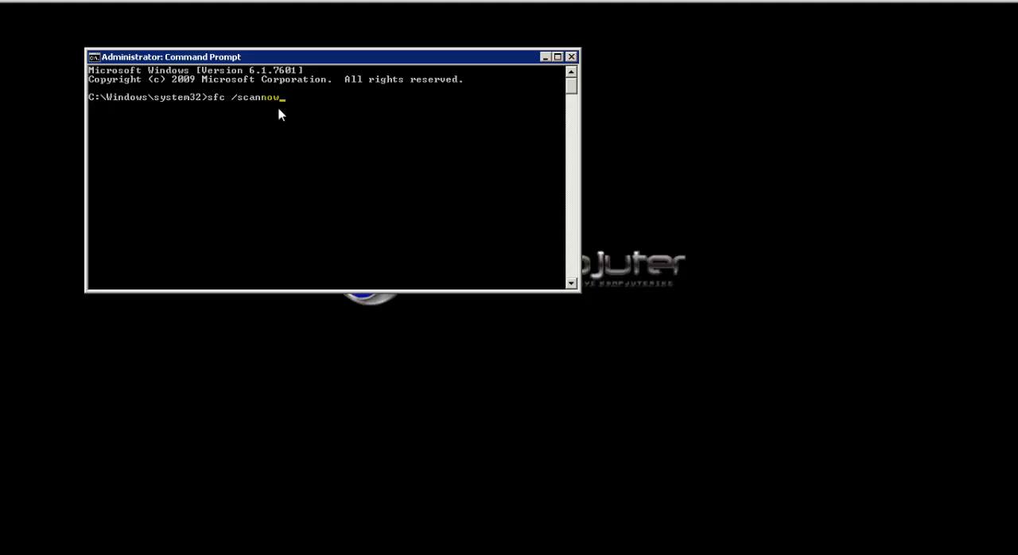
Run sfc /scannow and let verification progress to 3% complete.
{"action": "key", "text": "Enter"}
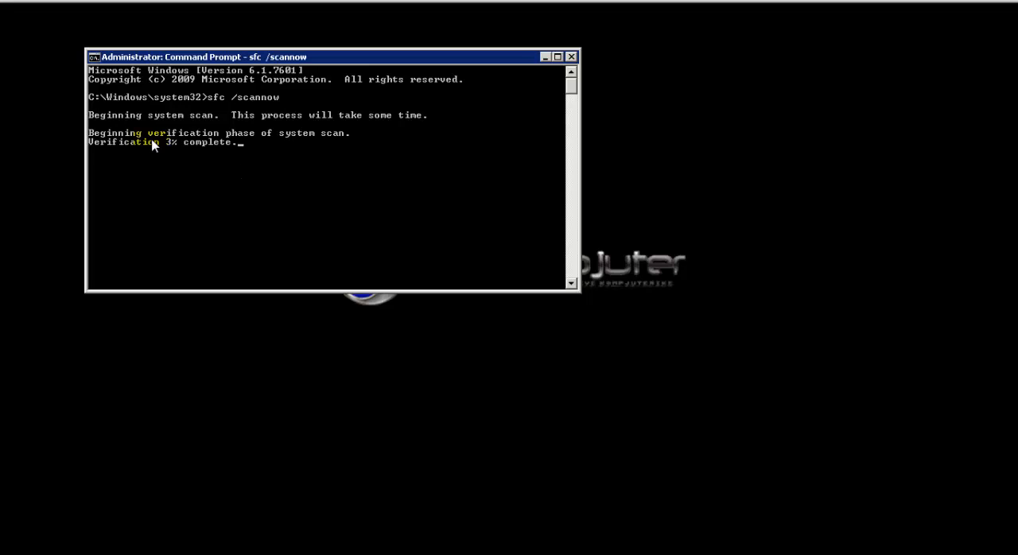
{"action": "mouse_move", "coordinate": [249, 168]}
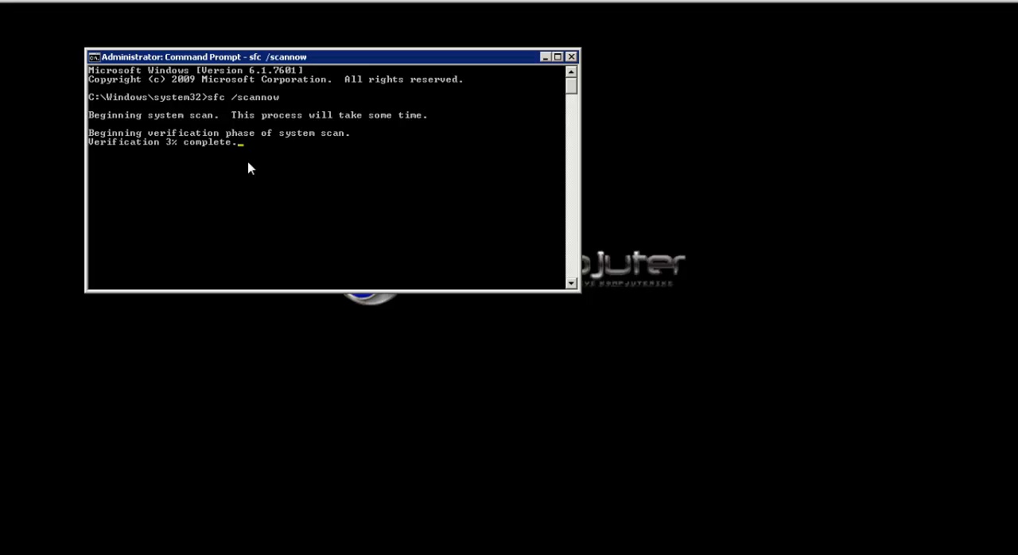
{"action": "mouse_move", "coordinate": [240, 172]}
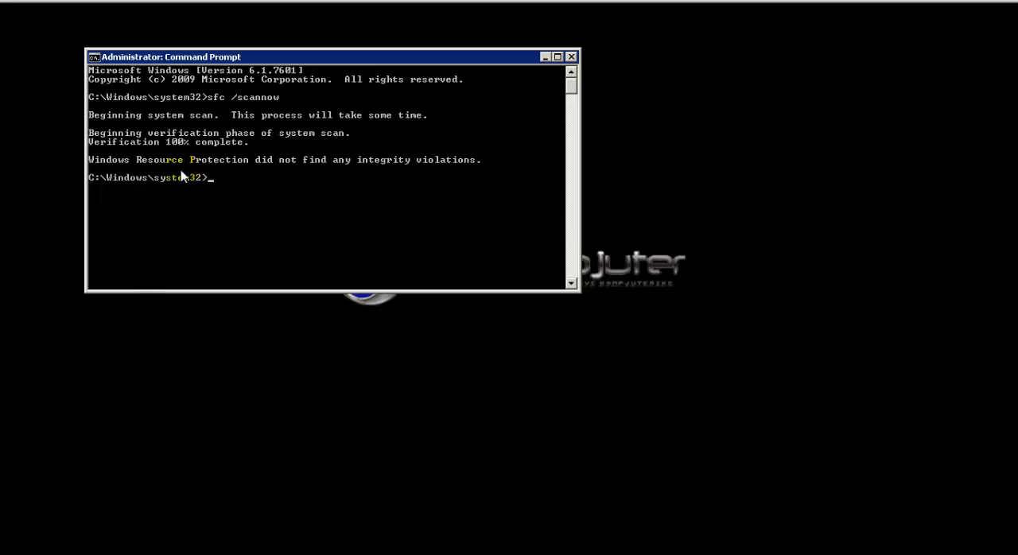
{"action": "mouse_move", "coordinate": [341, 178]}
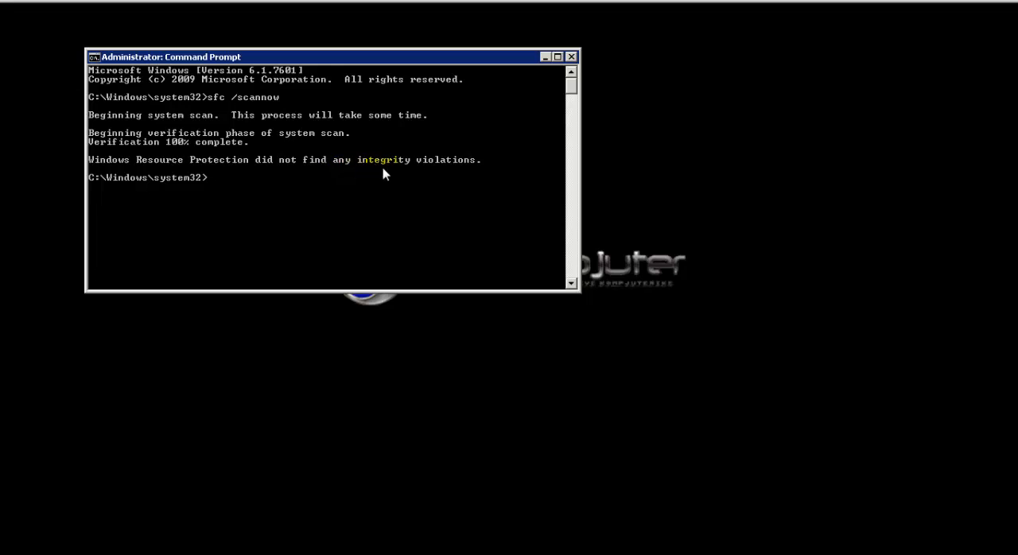
{"action": "mouse_move", "coordinate": [277, 181]}
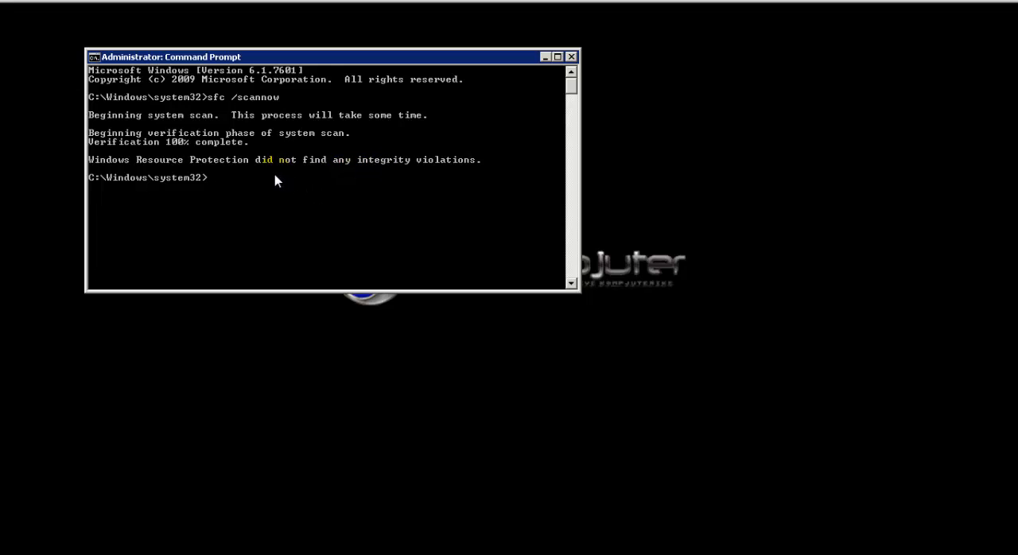
{"action": "mouse_move", "coordinate": [367, 172]}
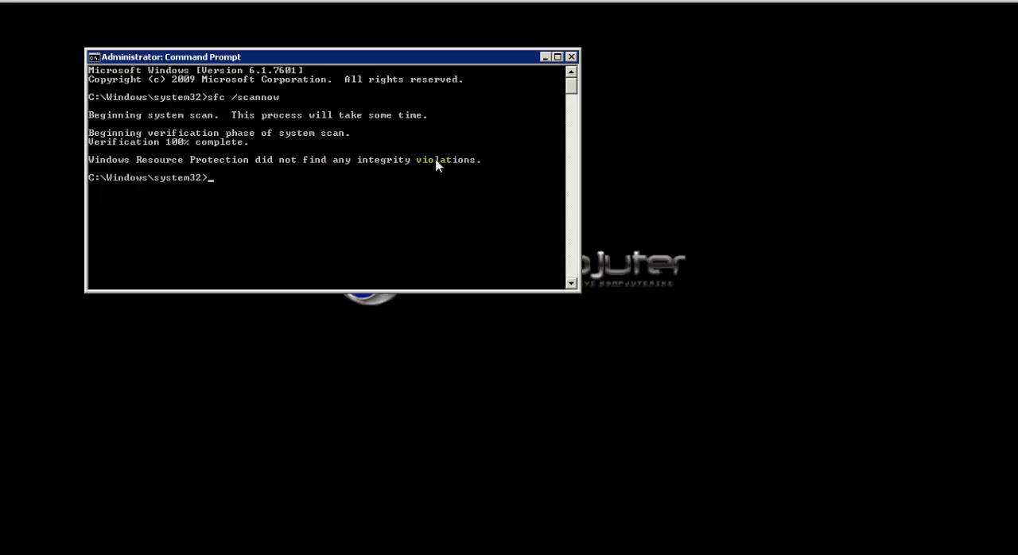
{"action": "mouse_move", "coordinate": [492, 104]}
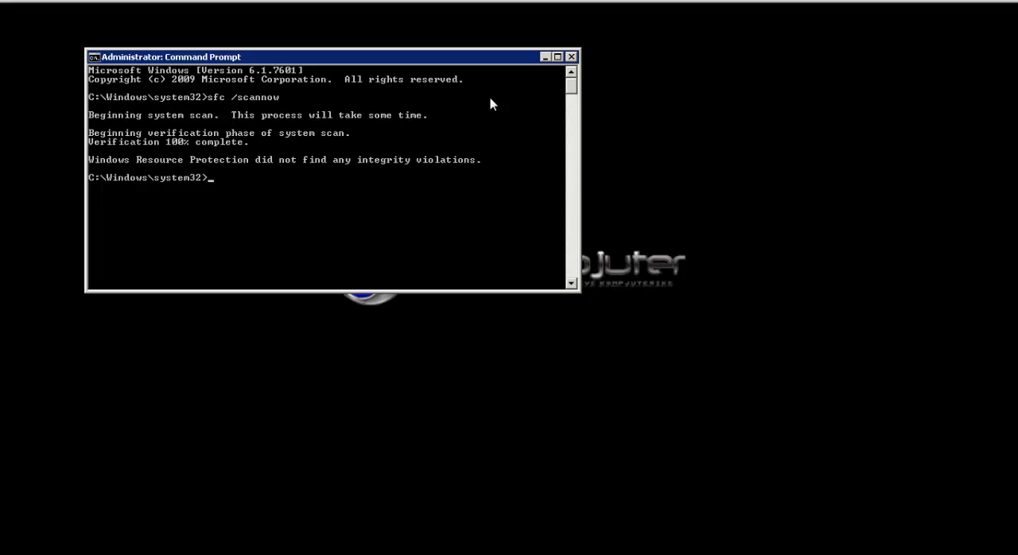